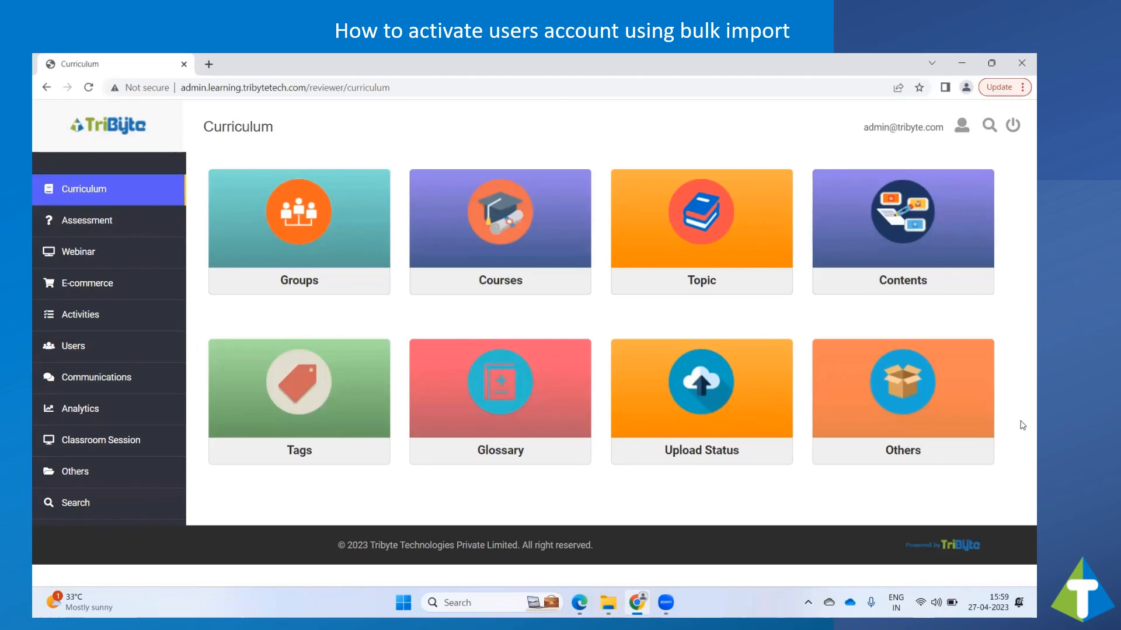
# - Go from Users to Show All Users and expand the Create dropdown of import options
pyautogui.click(73, 346)
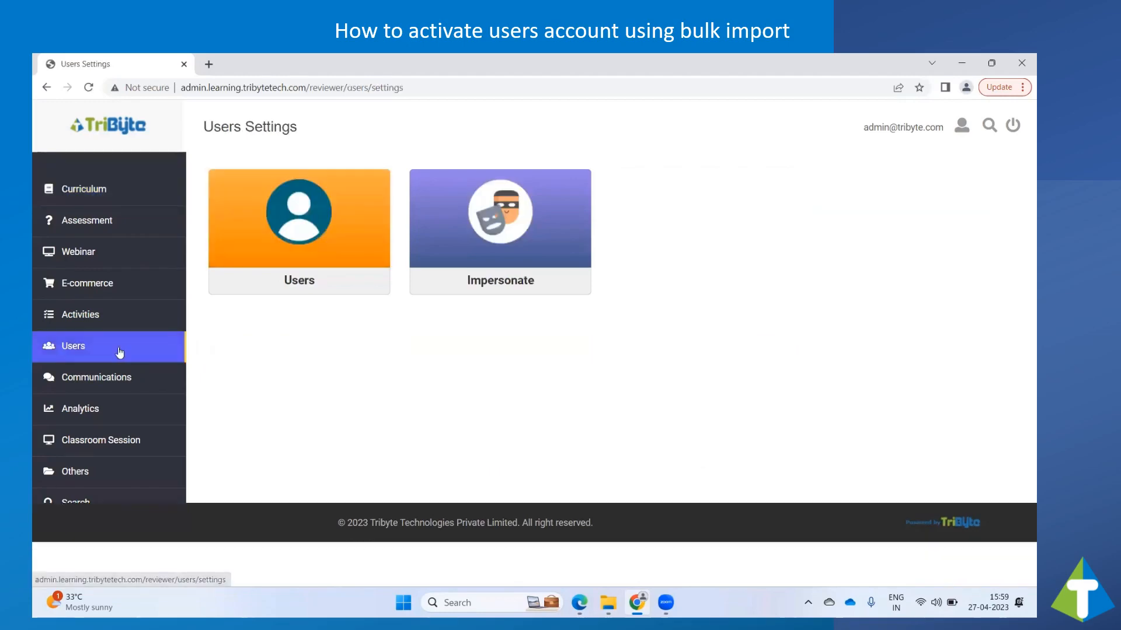
pyautogui.click(299, 218)
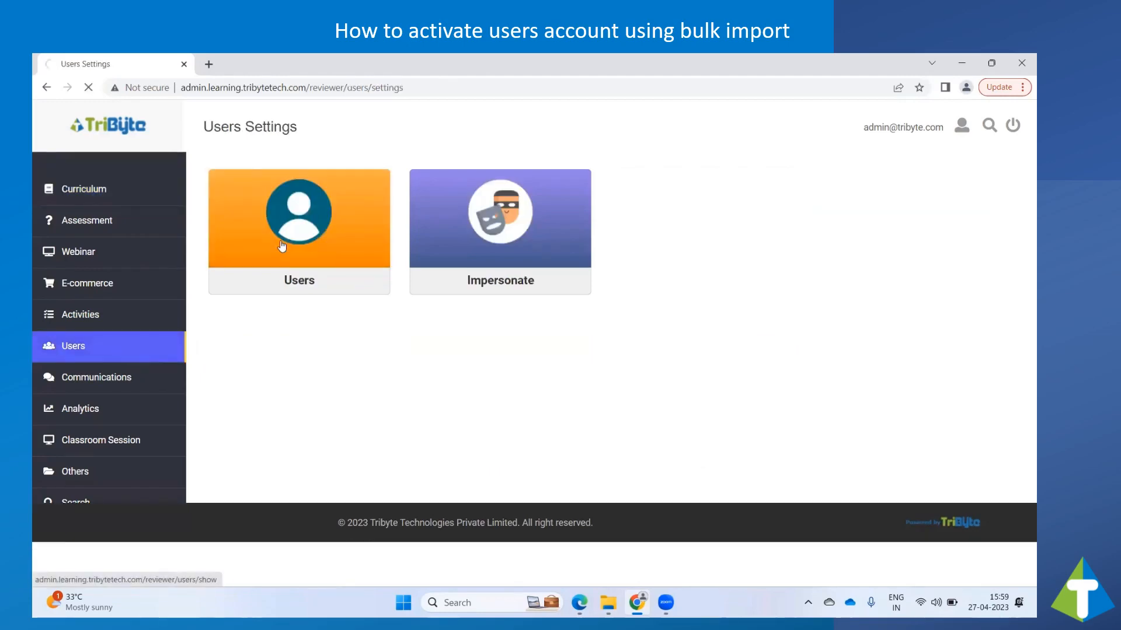
pyautogui.click(299, 229)
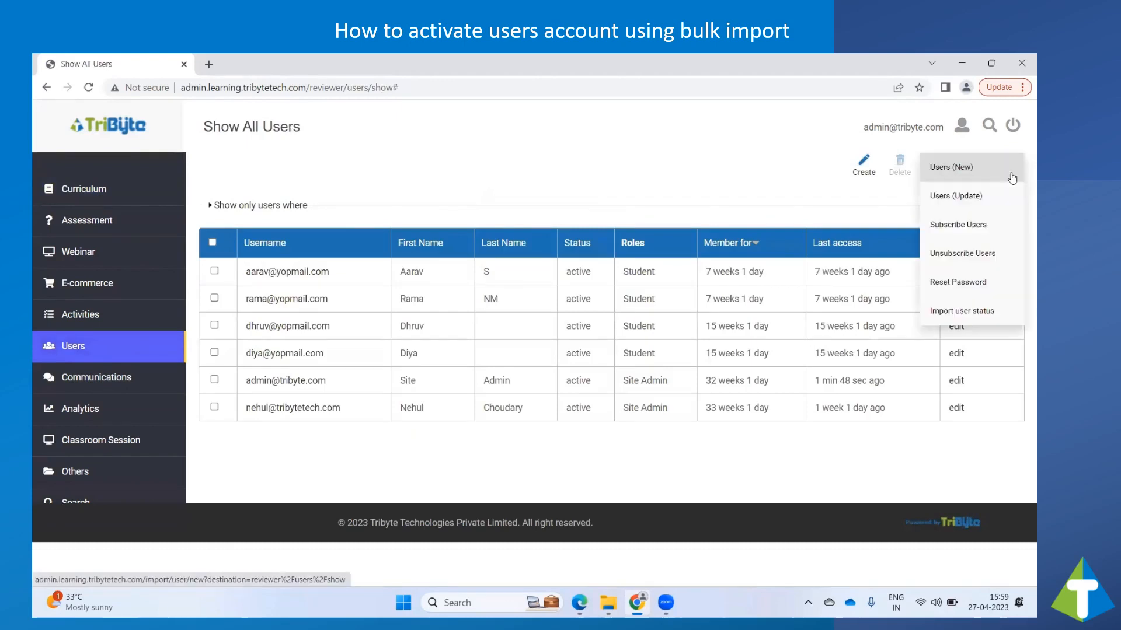
# - Open Import user status and download the sample user_status import file
pyautogui.click(962, 310)
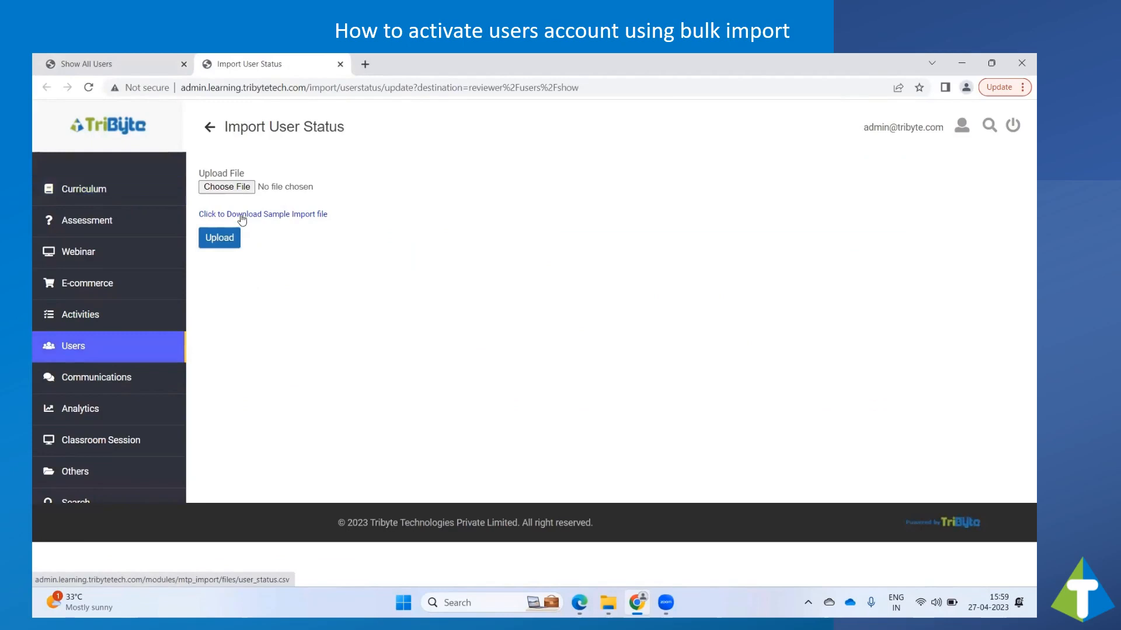
pyautogui.click(262, 214)
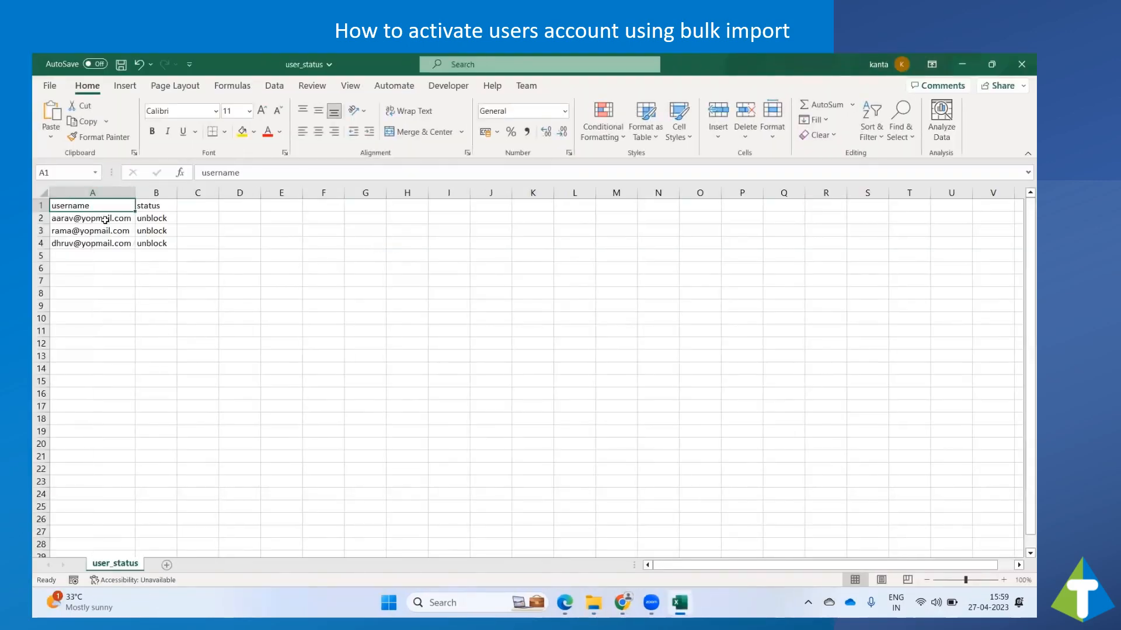
# - Check the three usernames and their unblock statuses in the sheet, then save user_status
pyautogui.moveTo(91, 218); pyautogui.dragTo(92, 243)
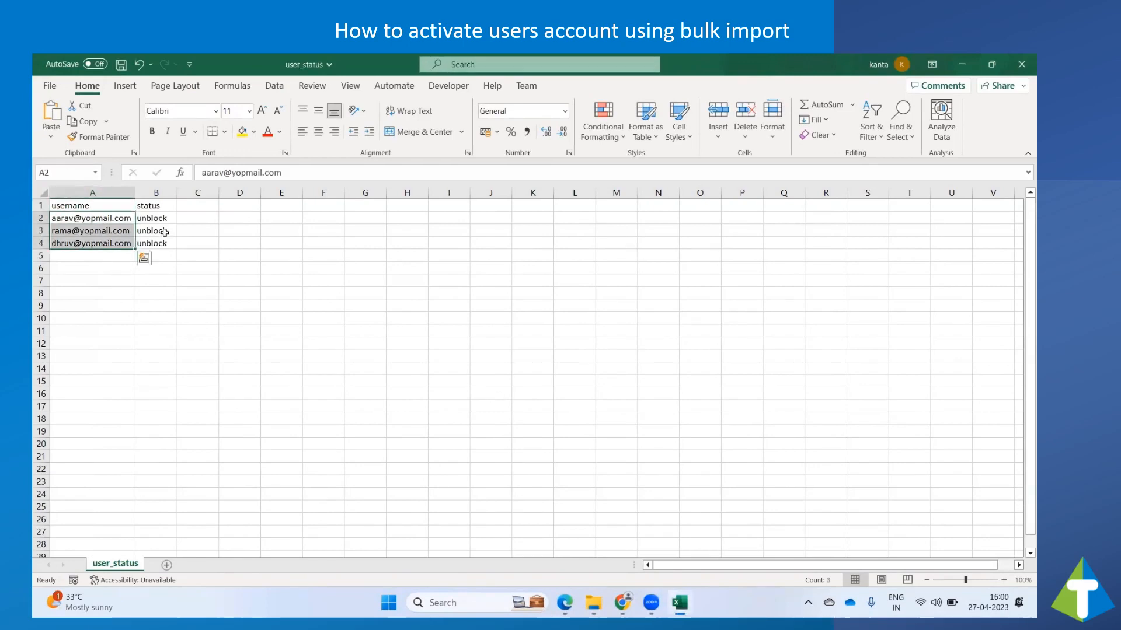
pyautogui.click(155, 217)
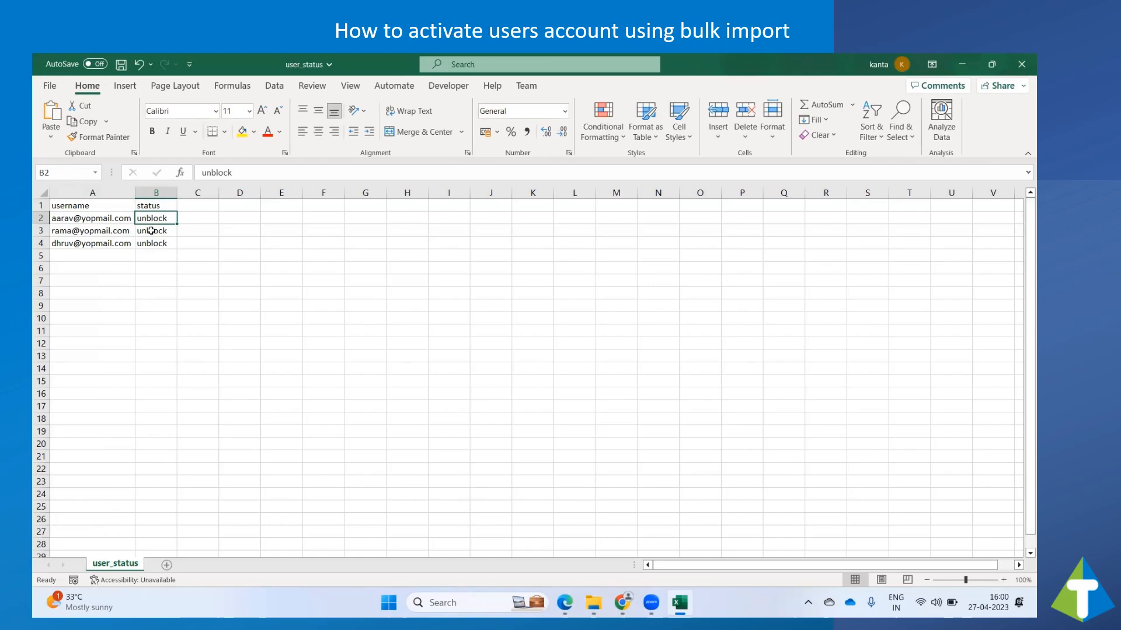
pyautogui.click(153, 230)
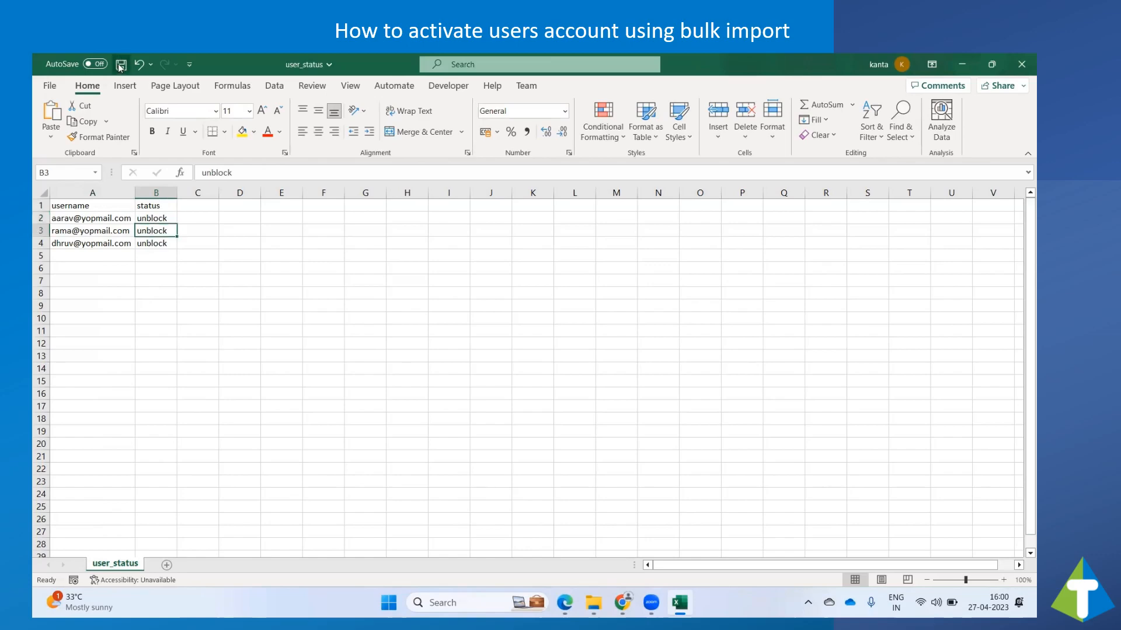
pyautogui.click(121, 64)
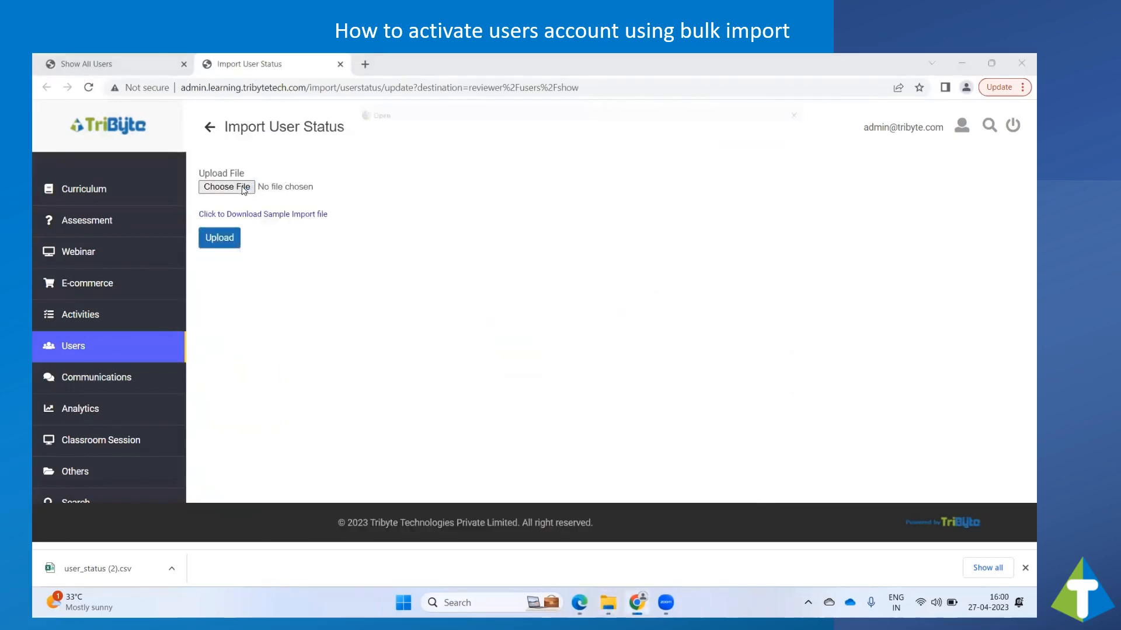
# - Choose user_status.csv and upload it as a user status import
pyautogui.click(226, 187)
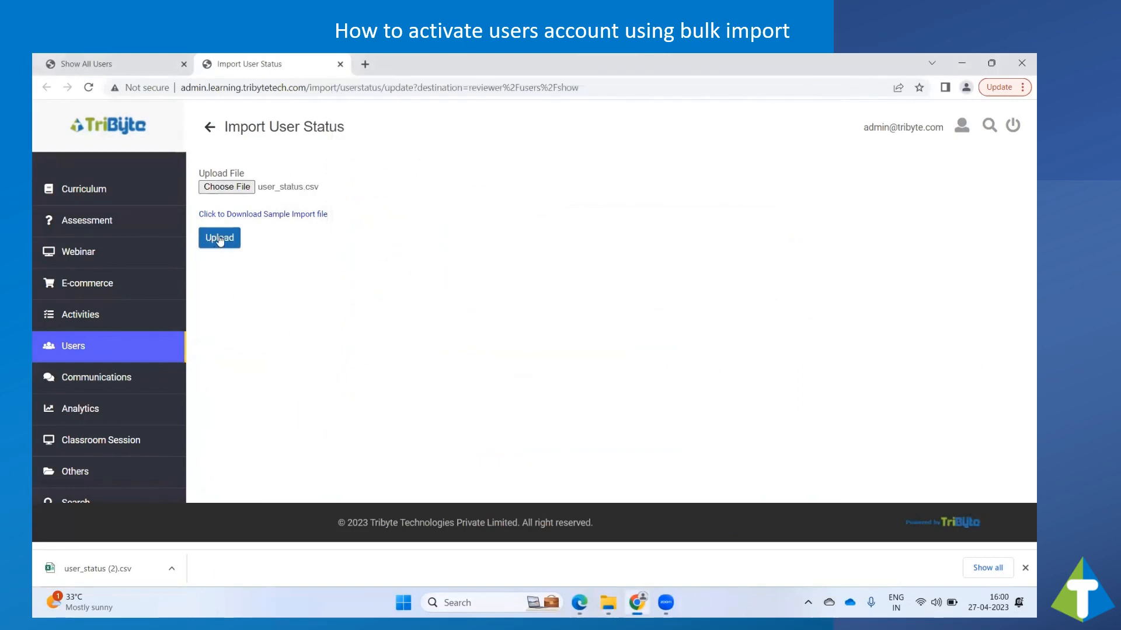
pyautogui.click(220, 237)
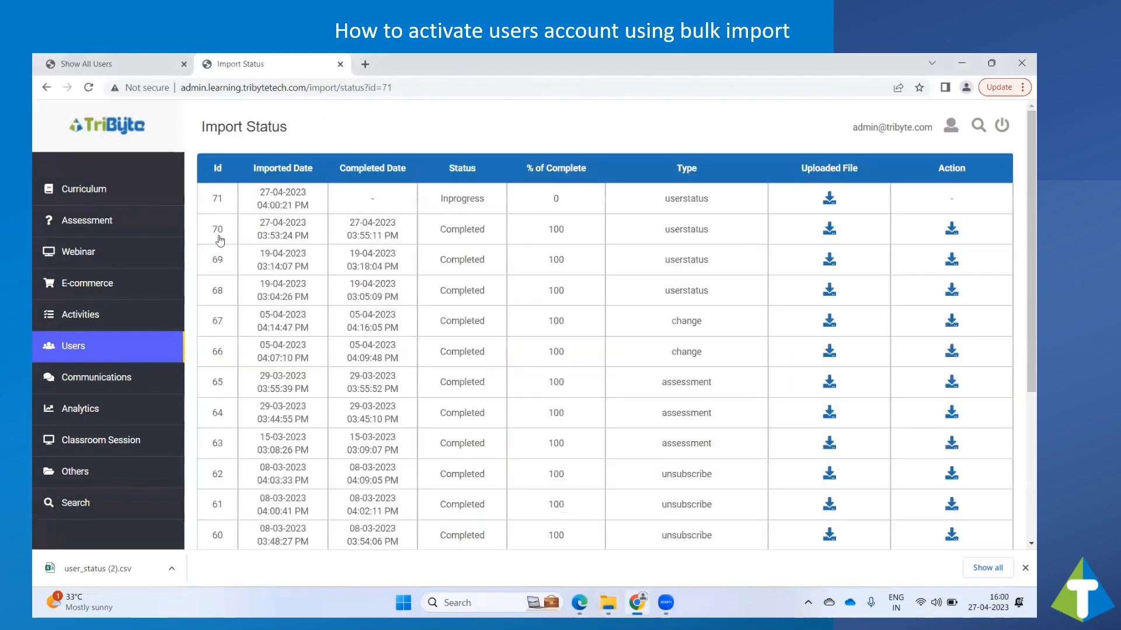
pyautogui.scroll(-3)
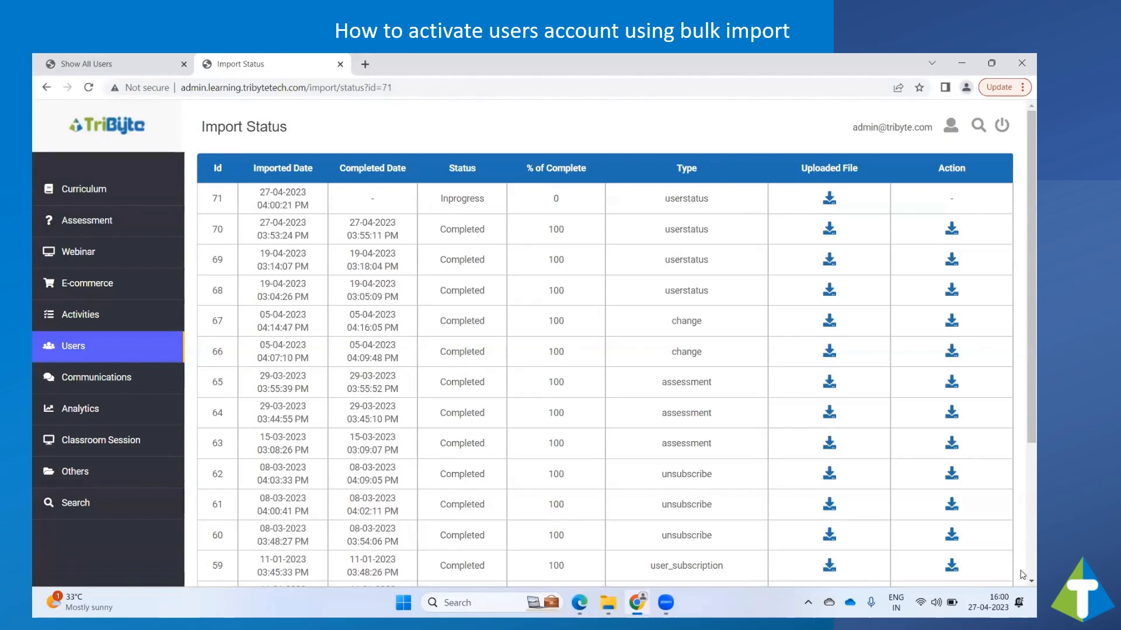
pyautogui.moveTo(674, 369)
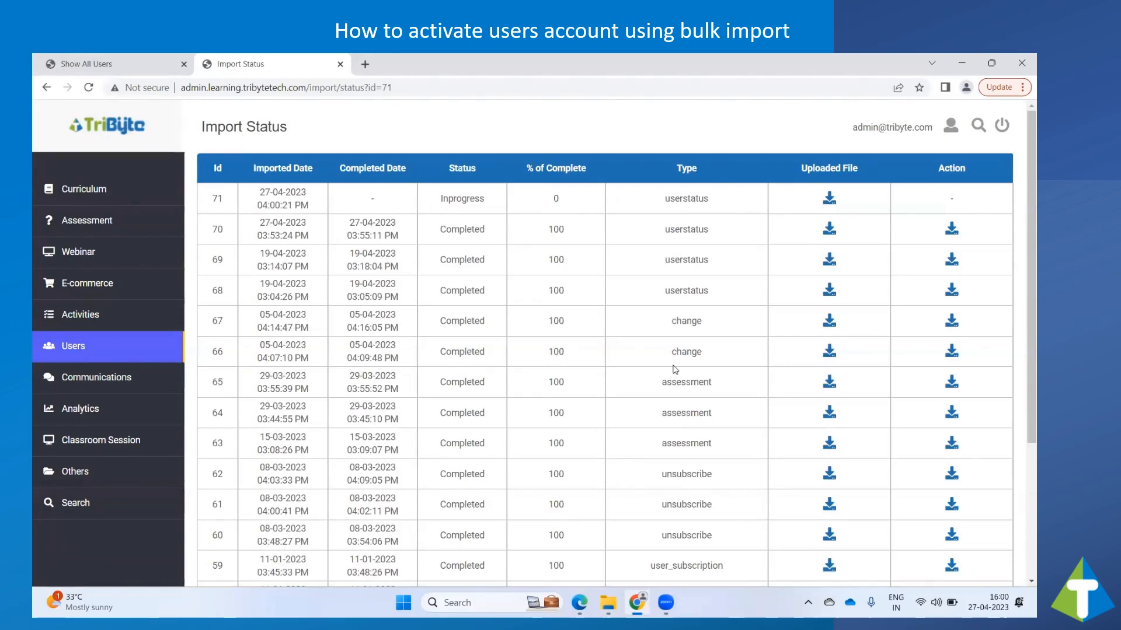
pyautogui.moveTo(500, 217)
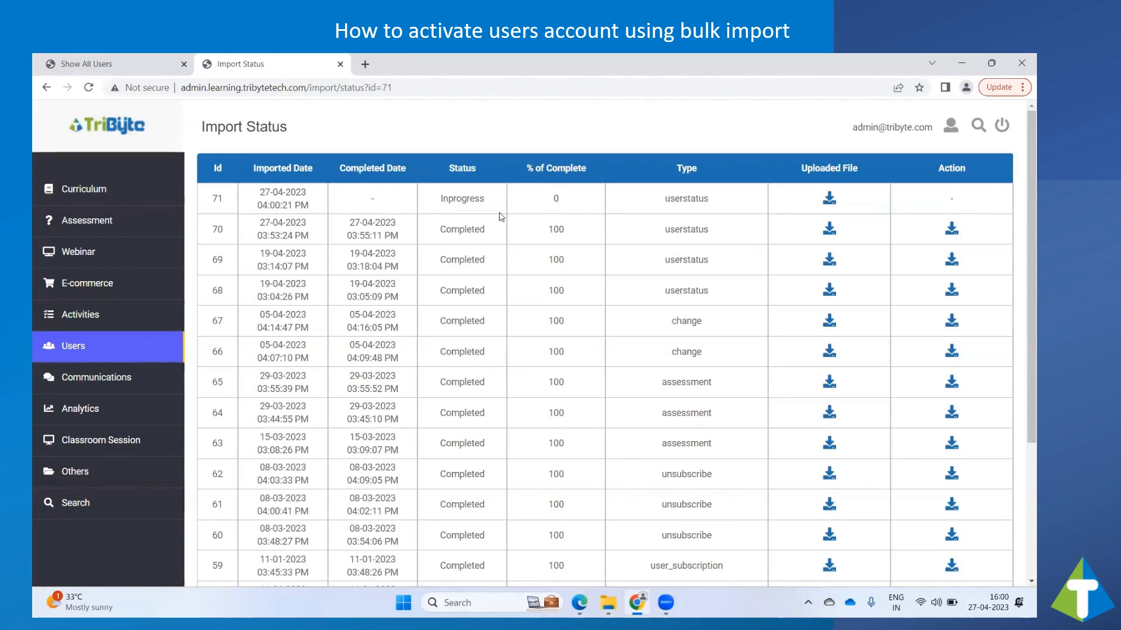
pyautogui.moveTo(495, 208)
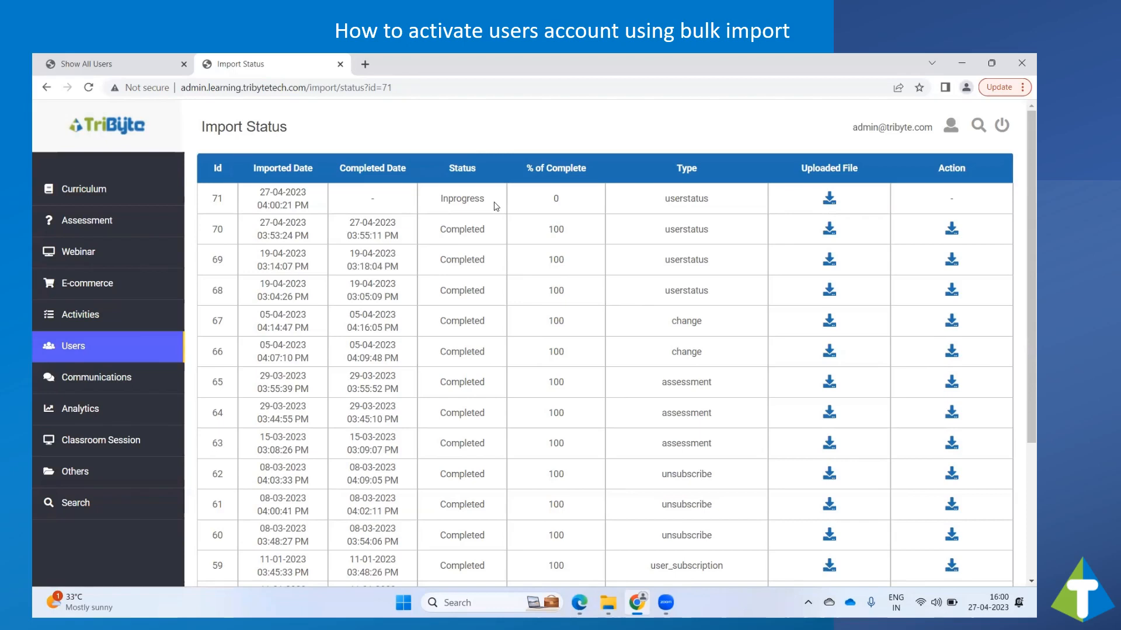
pyautogui.moveTo(954, 232)
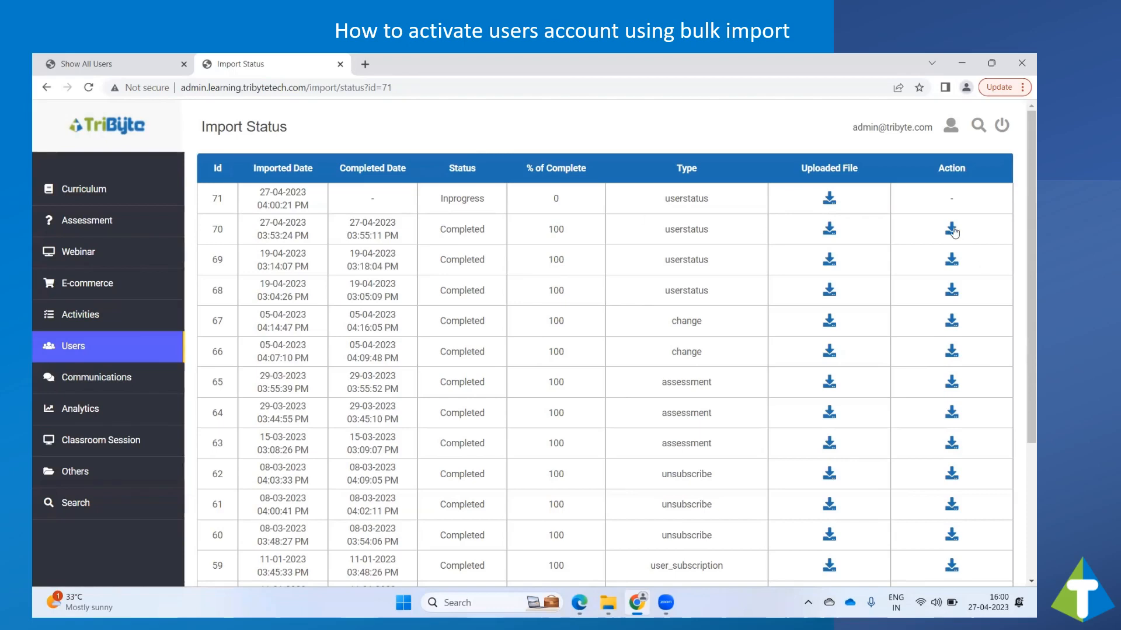
# - Download and open import_70.csv, confirming aarav, rama and dhruv were activated successfully
pyautogui.click(951, 229)
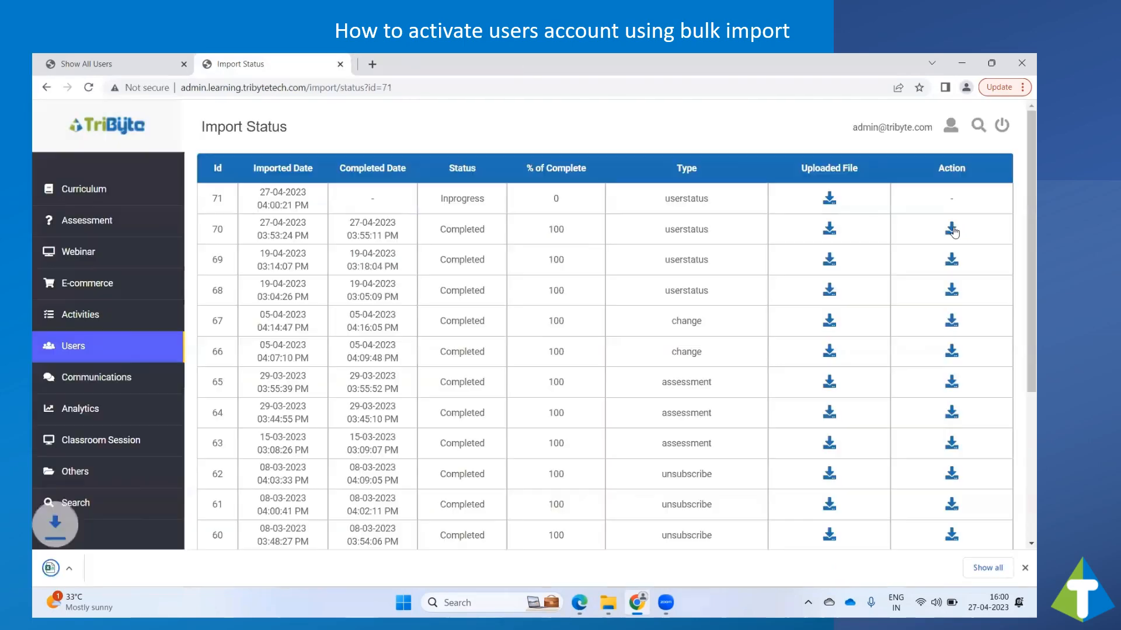
pyautogui.click(951, 228)
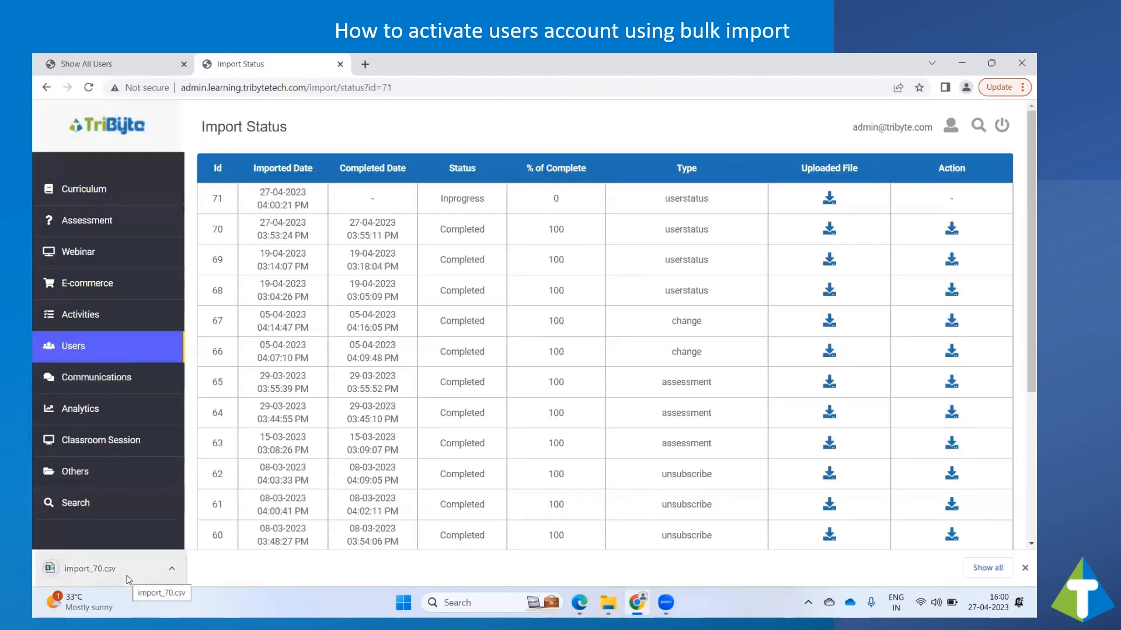
pyautogui.click(89, 569)
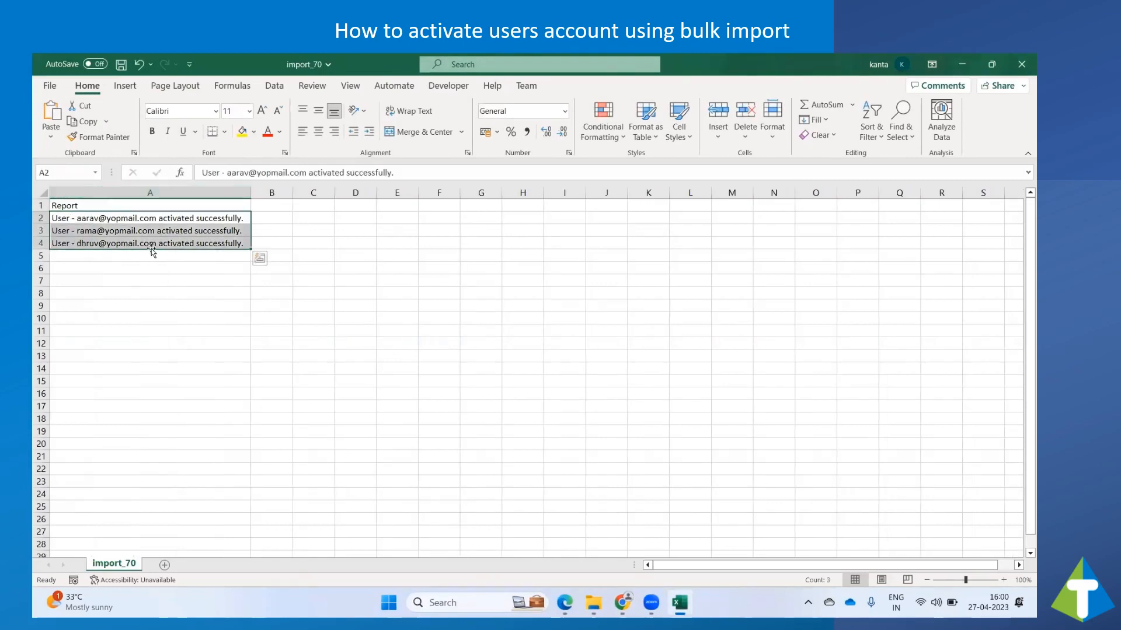
pyautogui.click(149, 243)
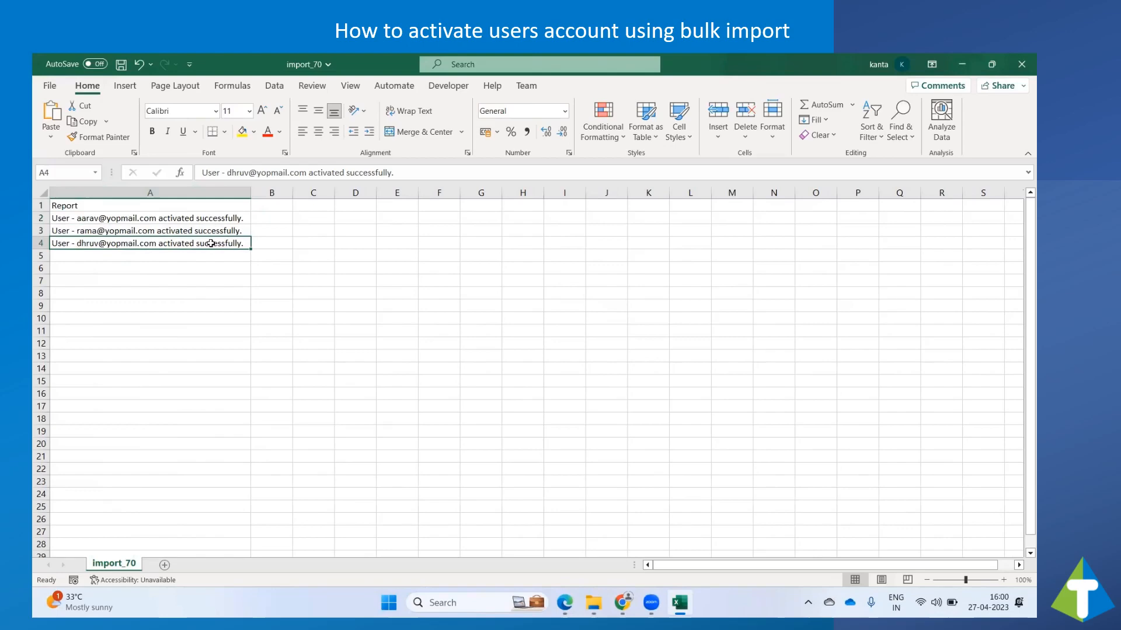